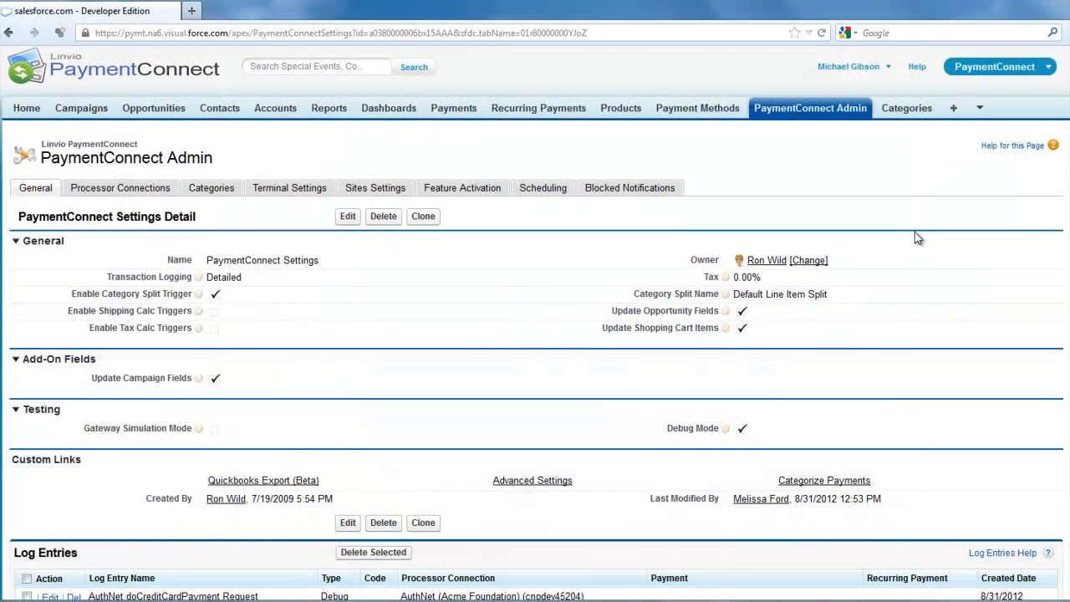
Open the AuthNet (linviodemo api) record from the Processor Connections list
click(120, 187)
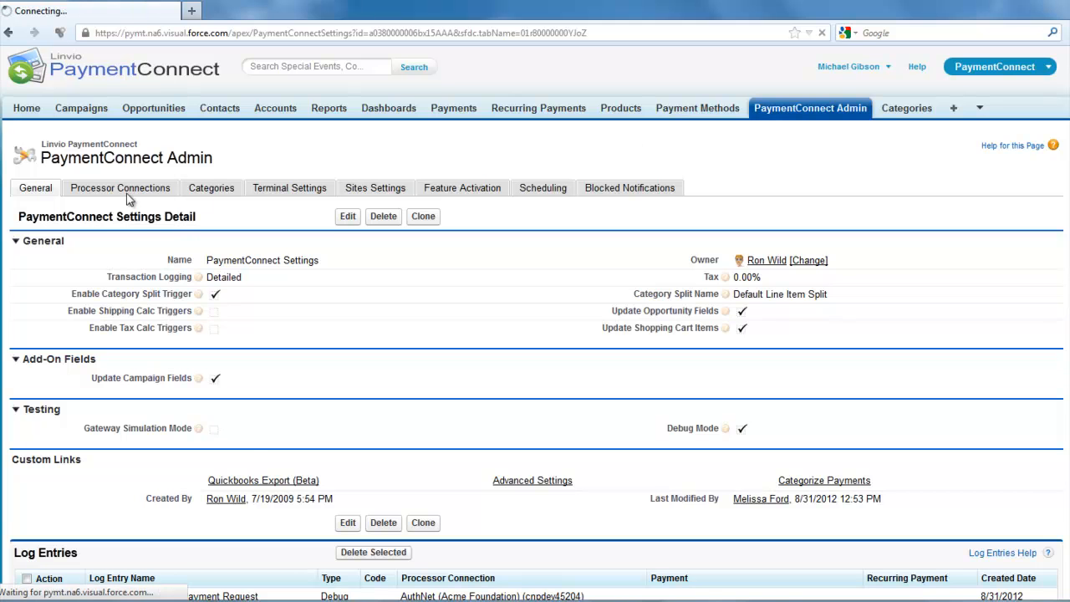
click(120, 187)
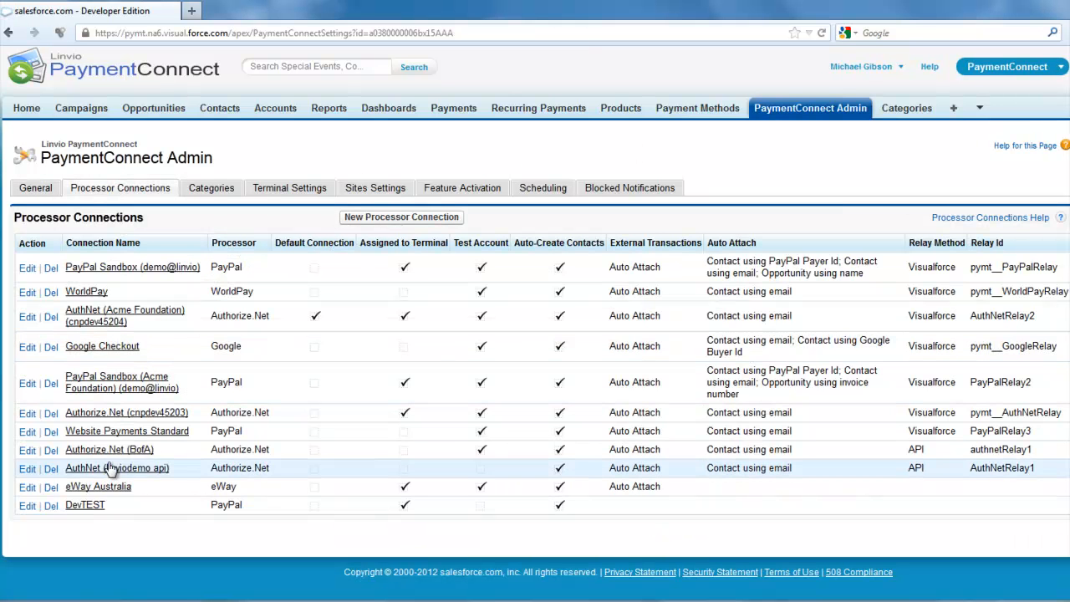
click(117, 467)
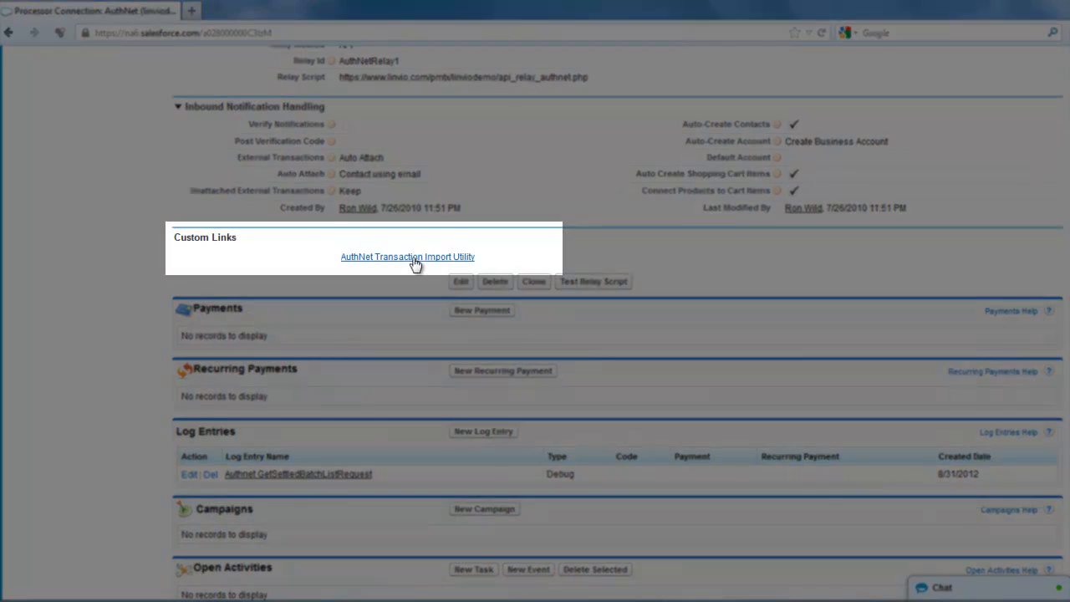
View last-7-days settlement batches for Authorize.Net (cnpdev45203) in the Transaction Import Utility
click(407, 257)
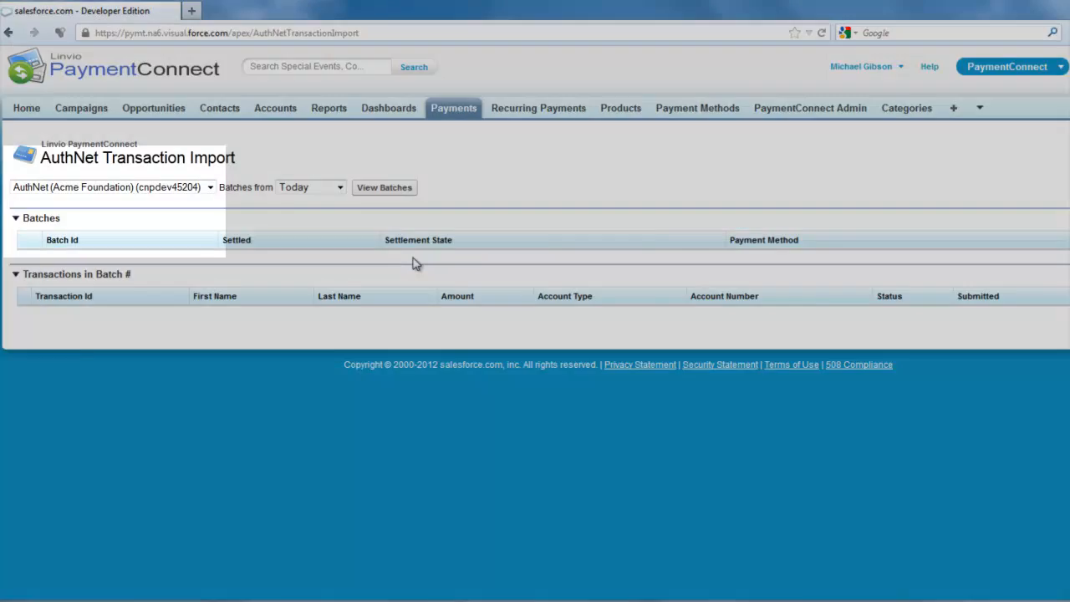
click(210, 186)
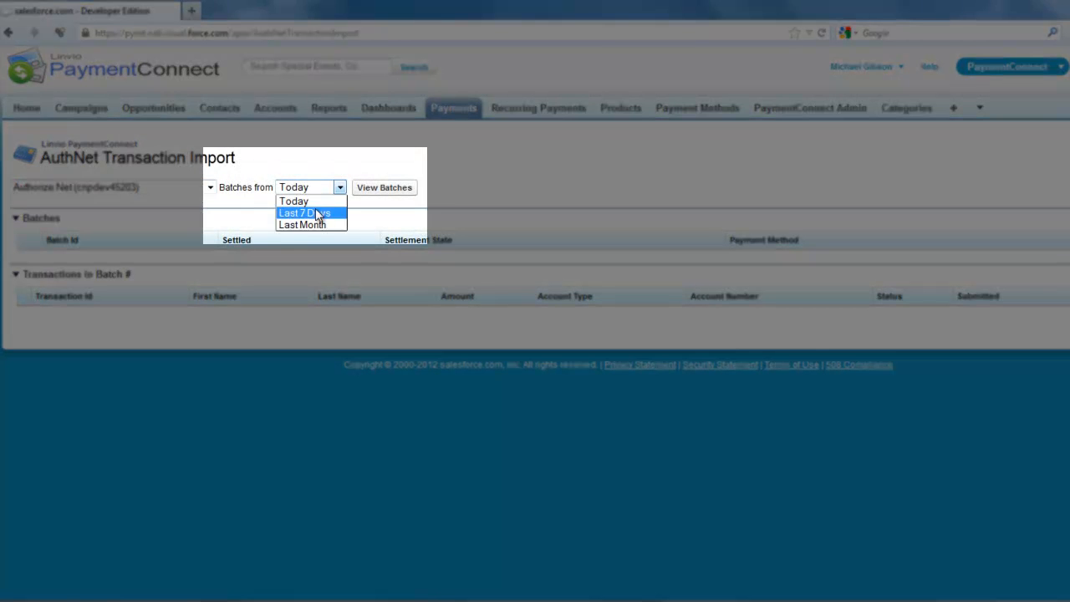
click(303, 212)
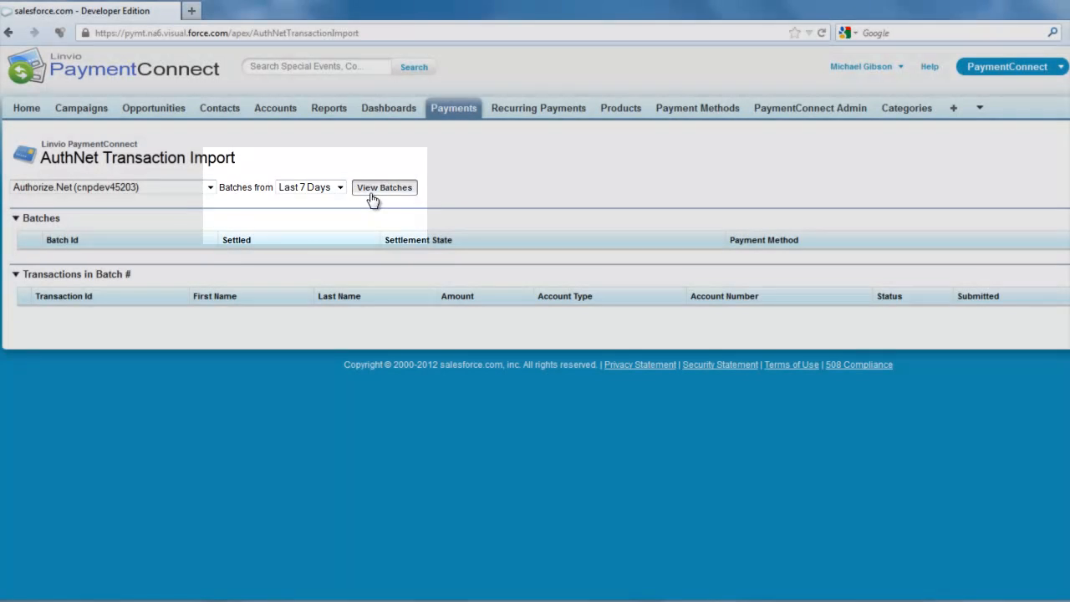
click(384, 187)
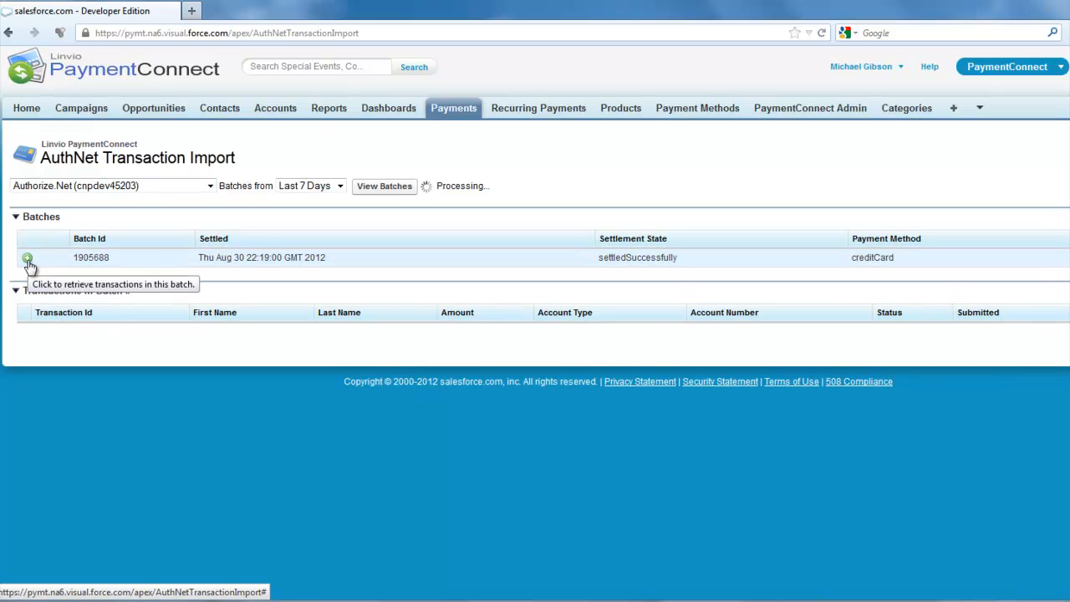
click(27, 257)
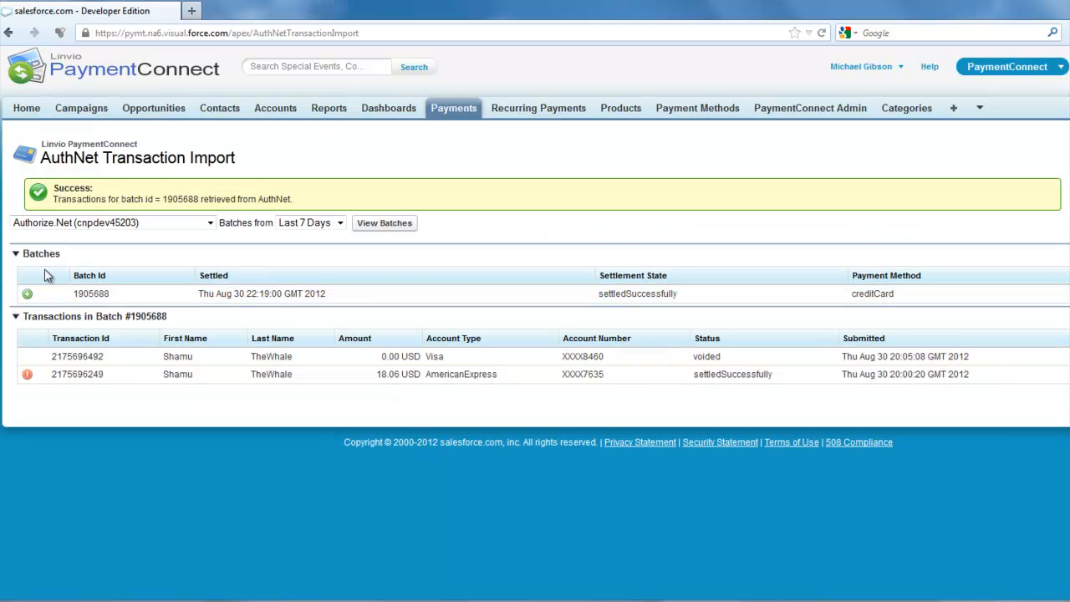
mouse_move(216, 399)
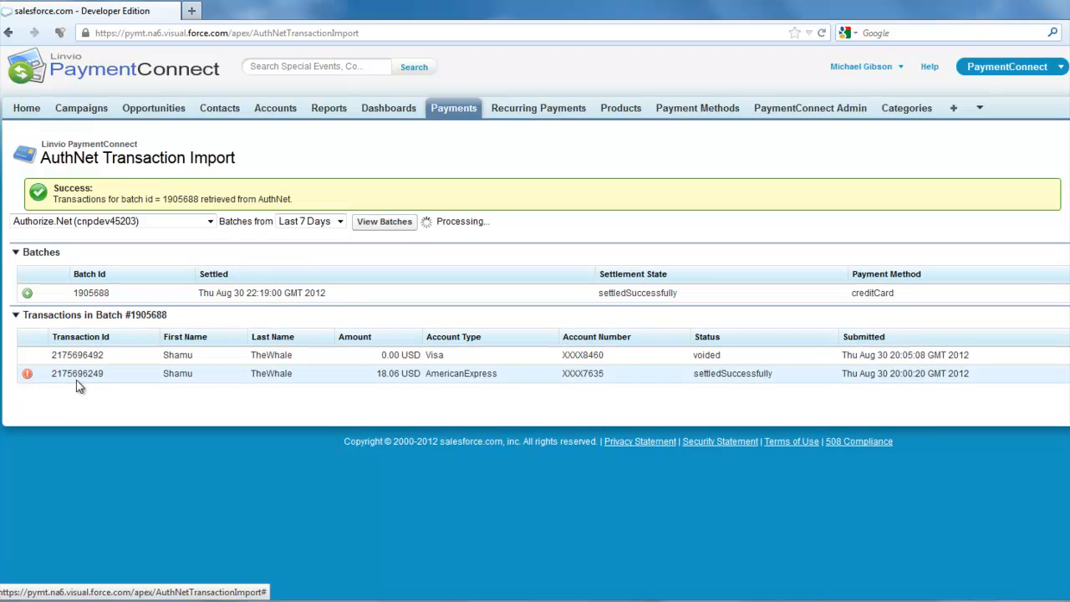
click(76, 373)
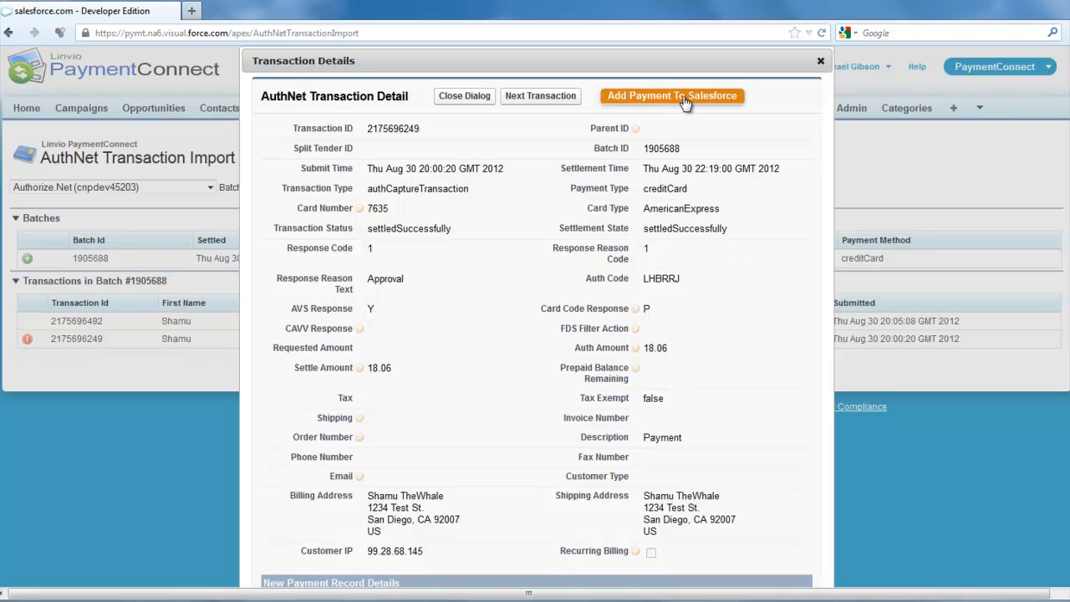
click(672, 95)
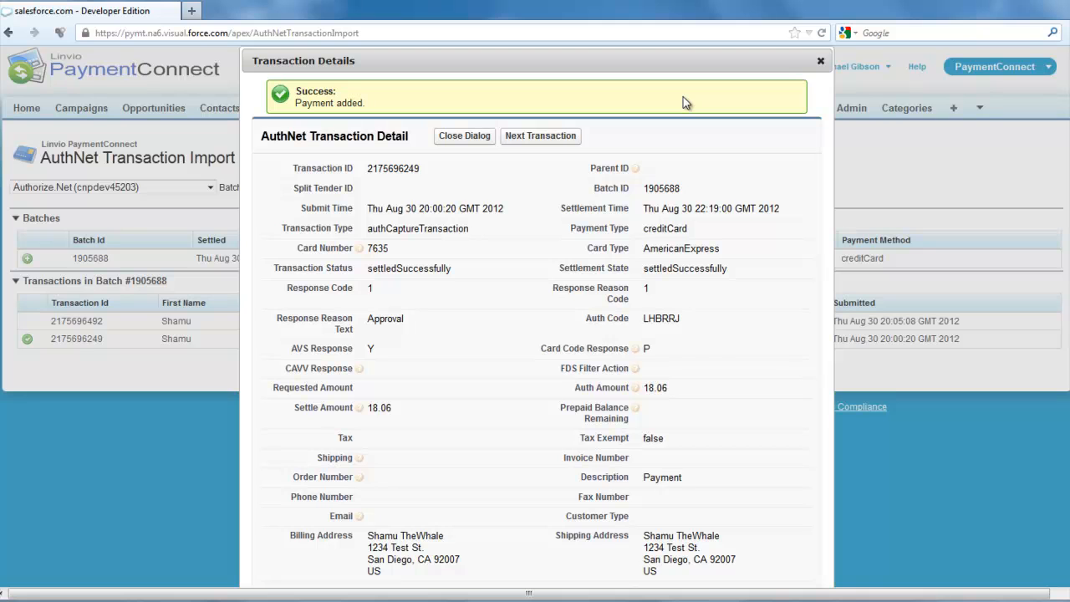
click(464, 136)
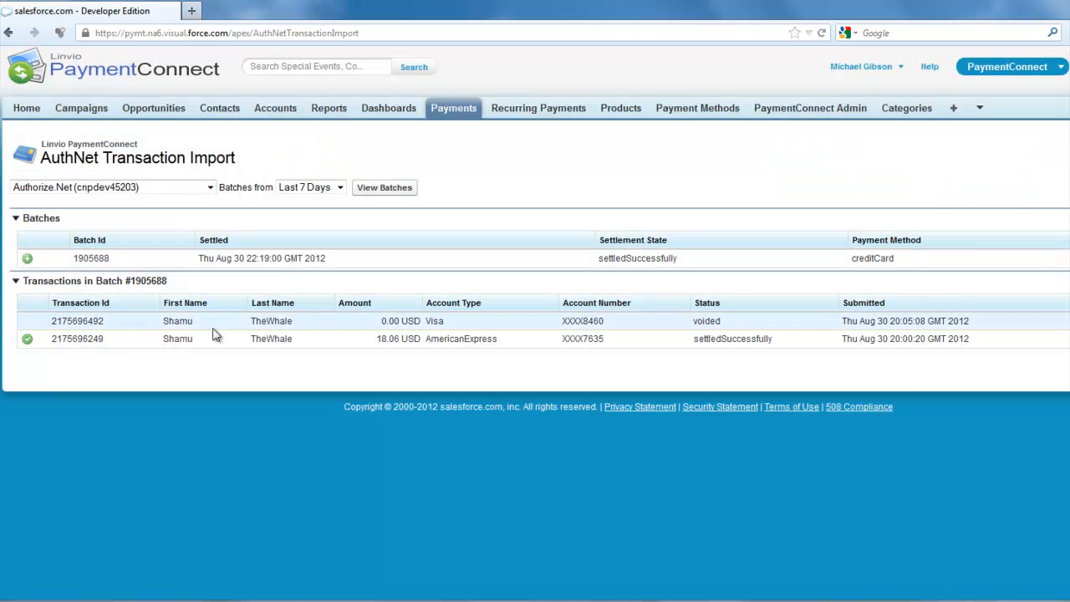
mouse_move(153, 369)
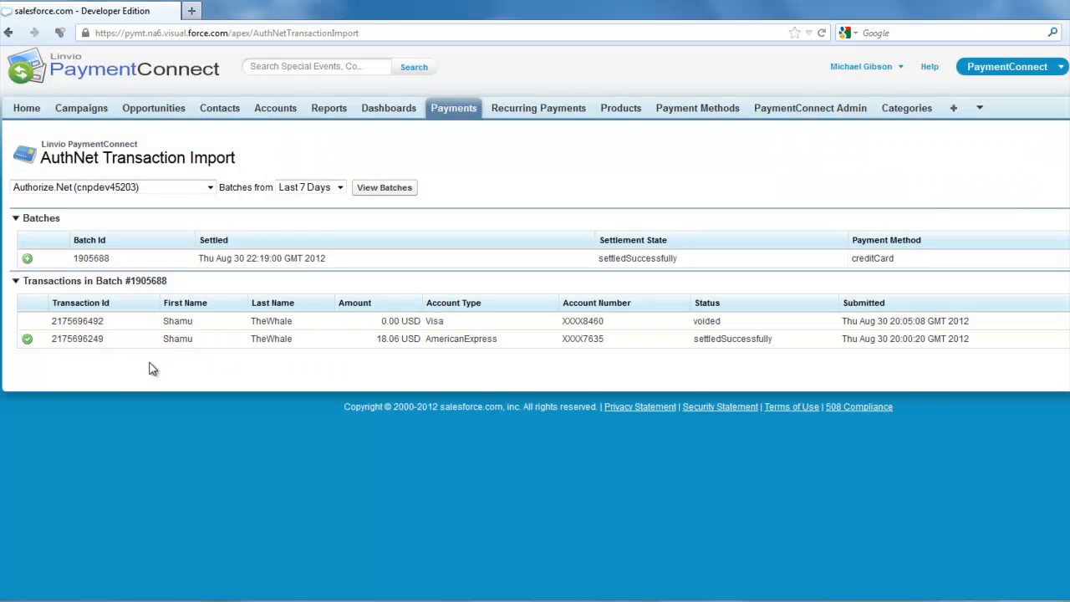